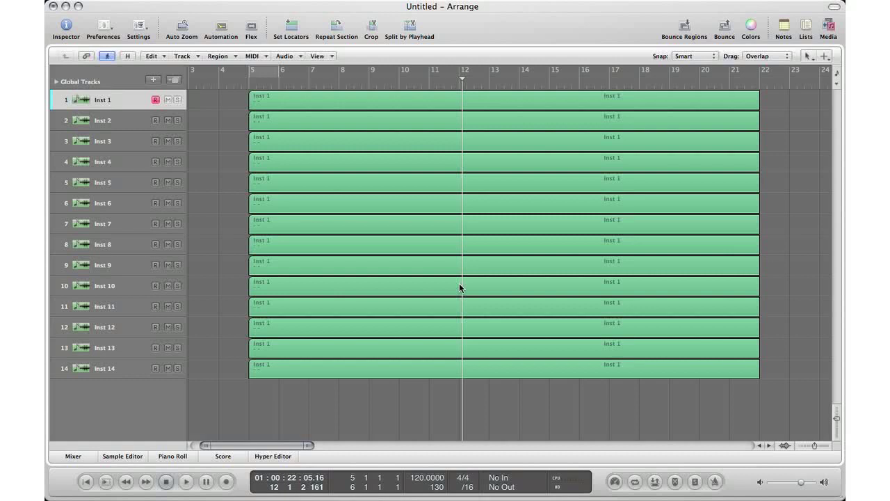
mouse_move(330, 200)
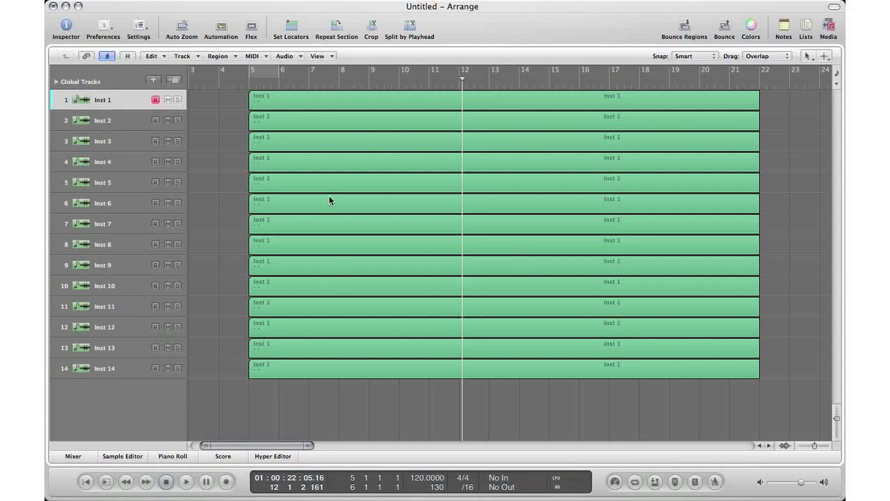
mouse_move(306, 338)
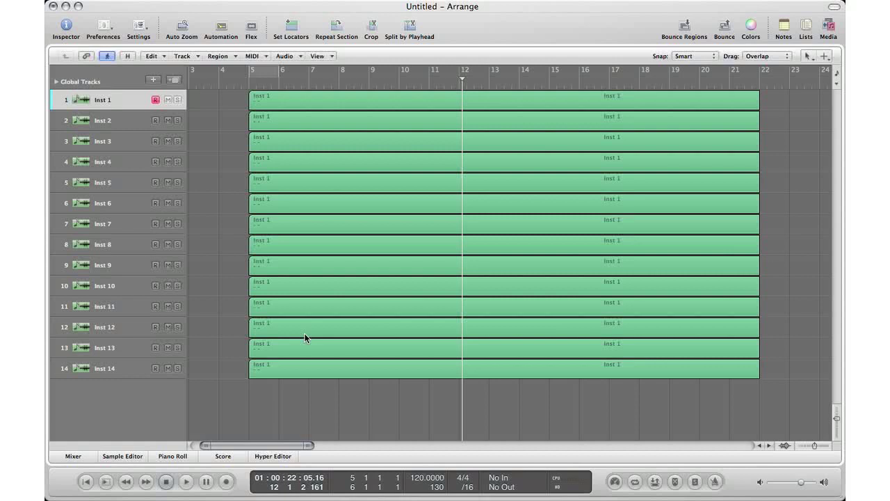
mouse_move(116, 188)
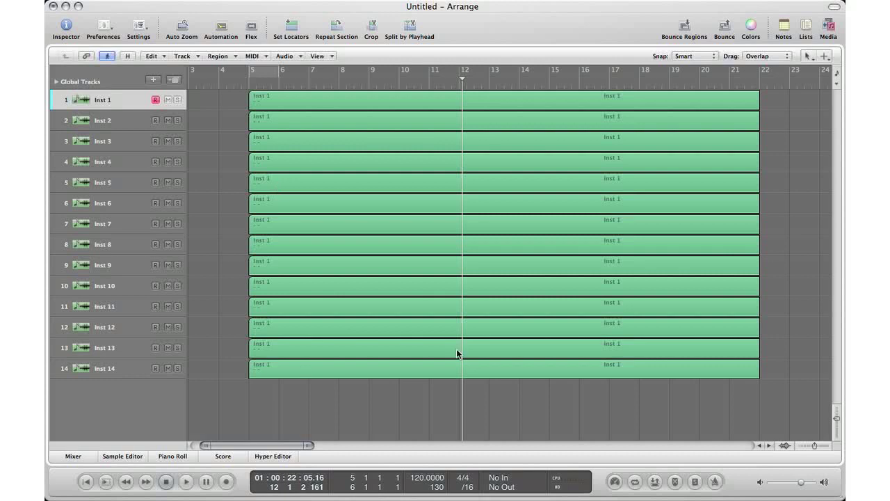
mouse_move(731, 349)
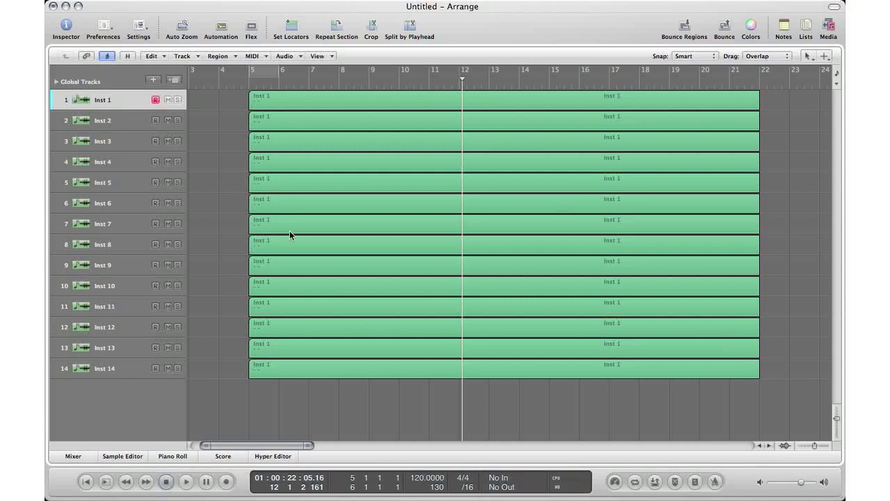
mouse_move(464, 199)
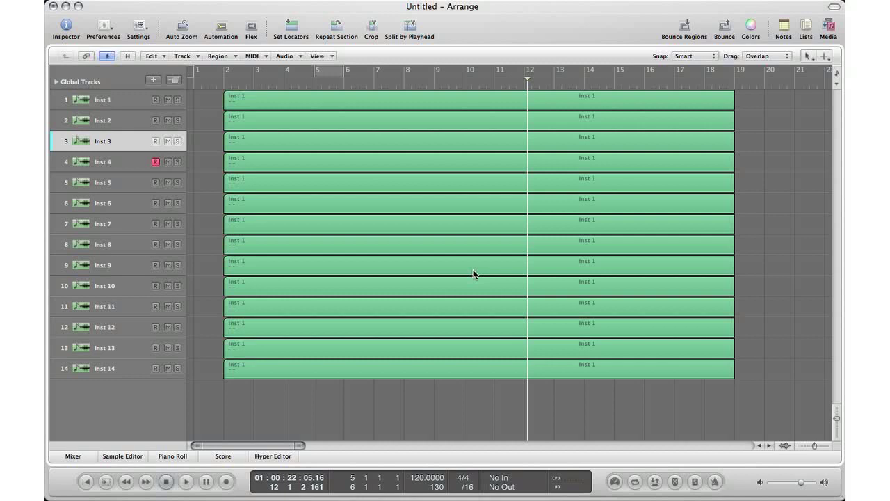
mouse_move(109, 94)
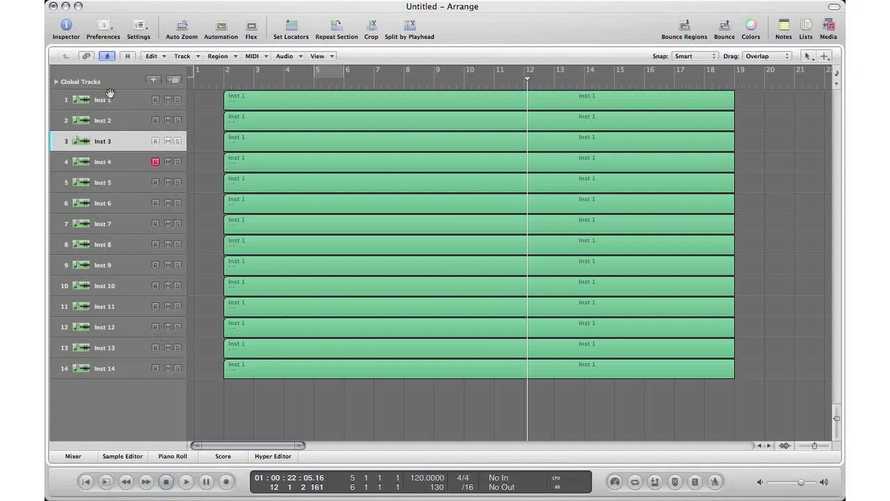
mouse_move(103, 100)
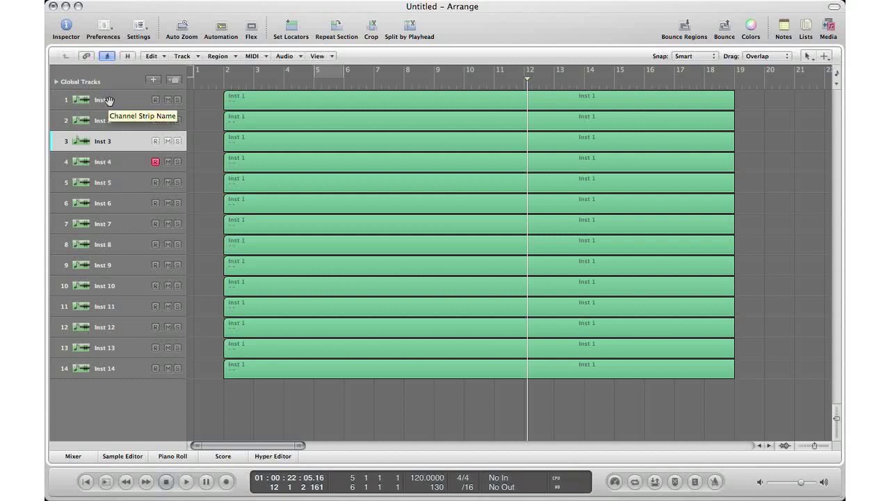
Rename tracks one to three in the track list as Kick, Snare and Low Tom.
double_click(103, 99)
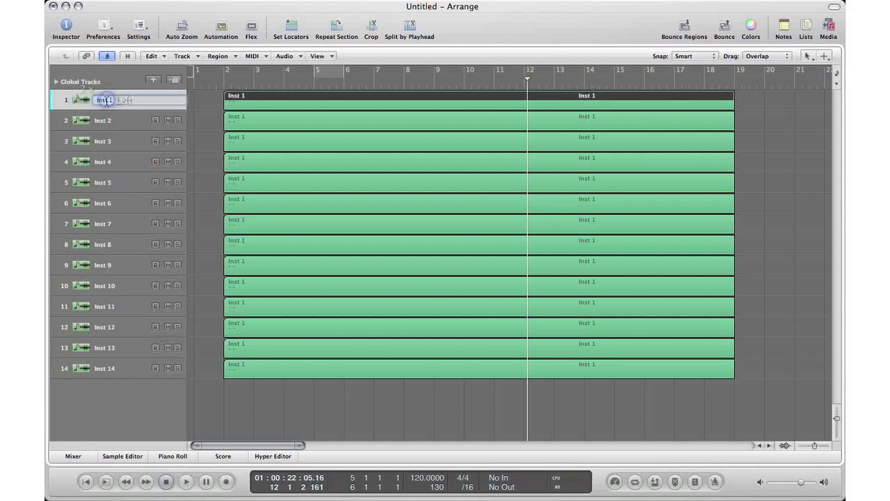
type("Kick")
left_click(121, 120)
type("Snare")
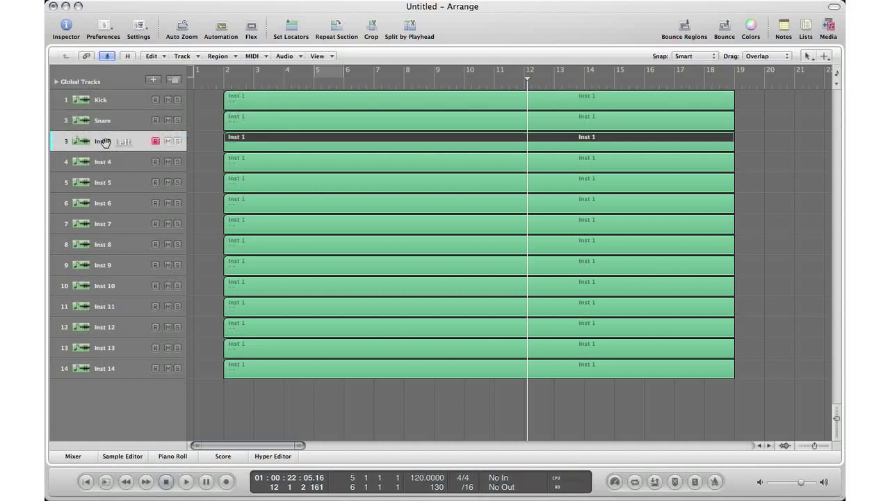
double_click(103, 141)
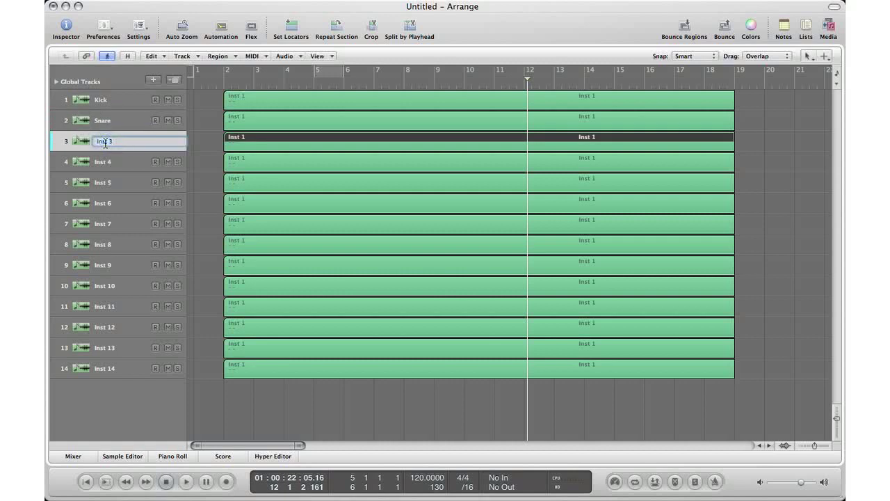
type("Low Tom")
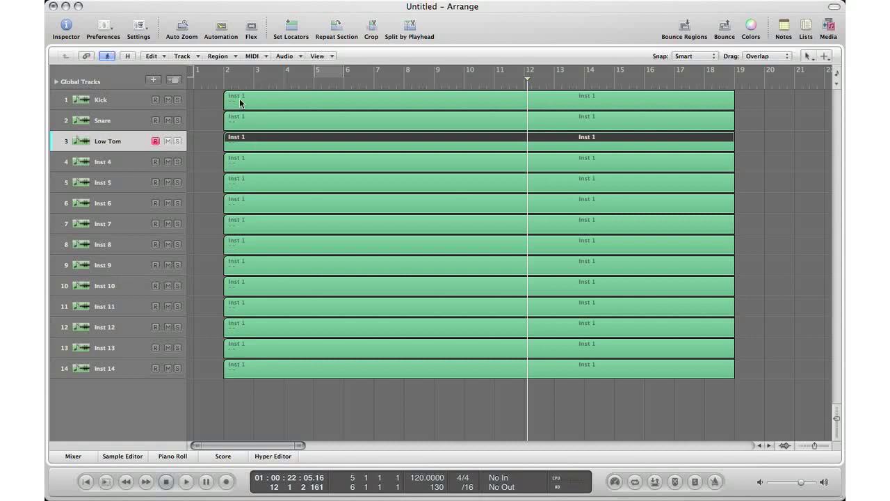
mouse_move(415, 103)
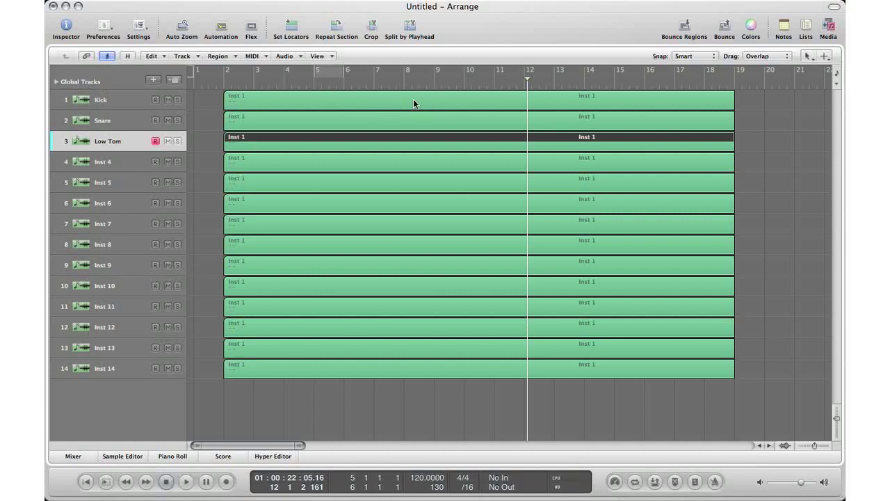
mouse_move(286, 97)
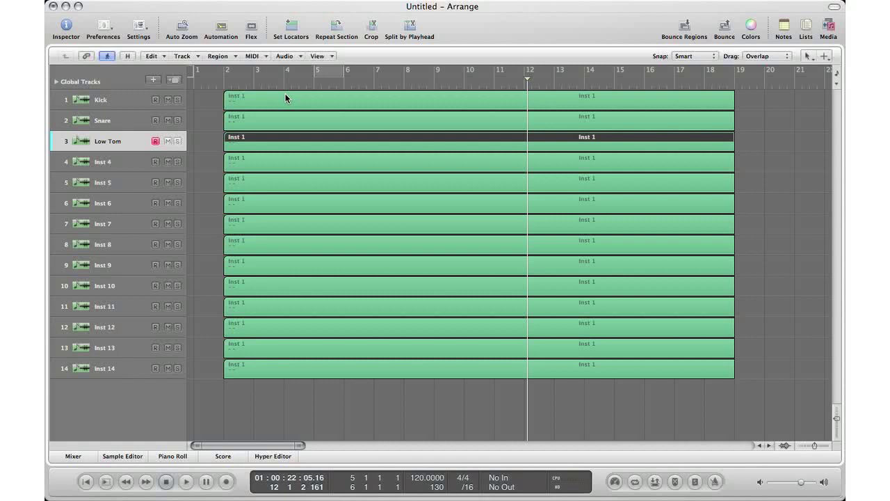
mouse_move(268, 129)
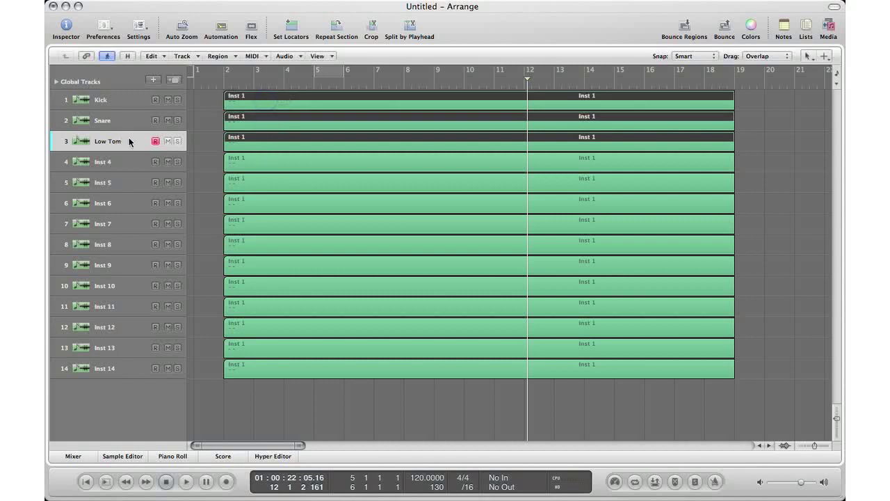
Apply Name Regions by Tracks so the selected regions read Kick, Snare and Low Tom.
right_click(278, 103)
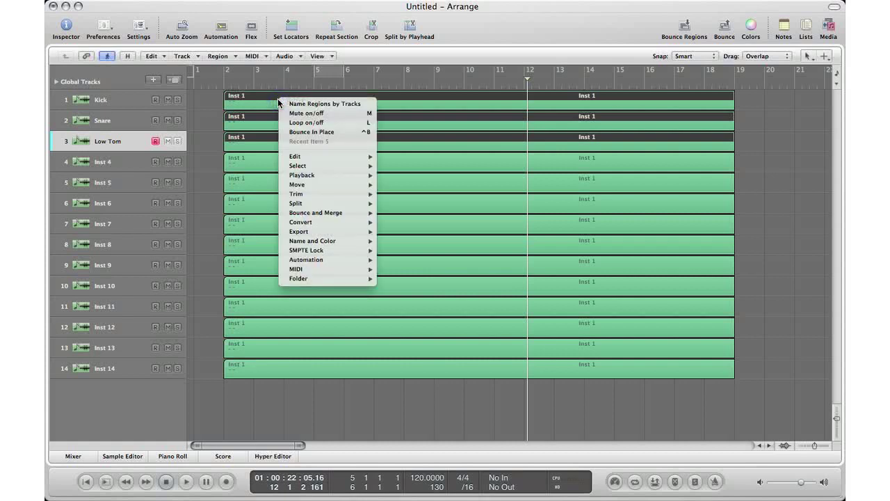
mouse_move(323, 245)
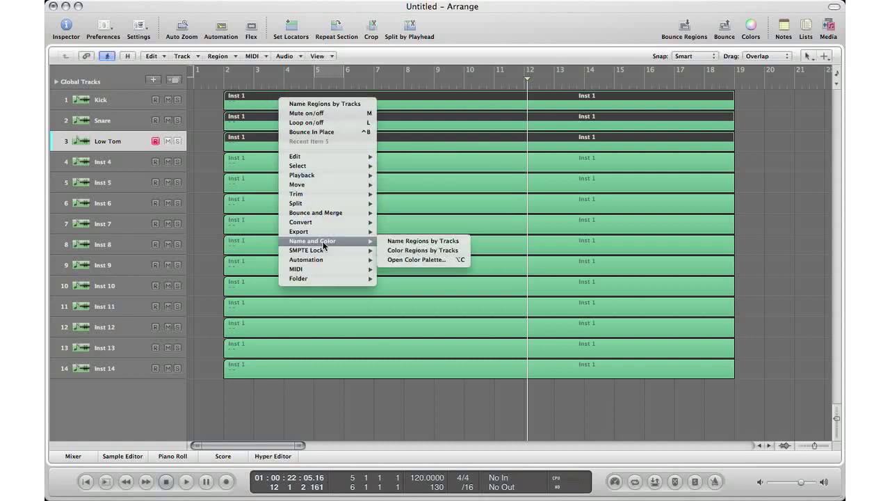
mouse_move(444, 241)
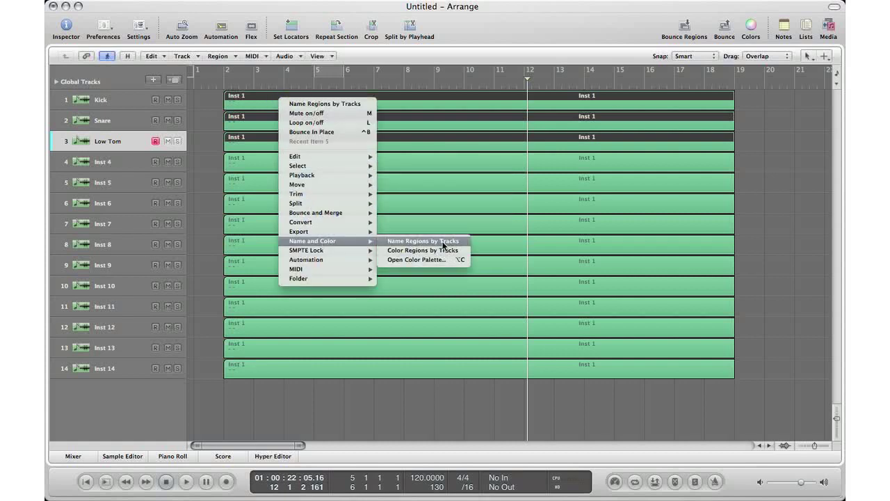
left_click(423, 241)
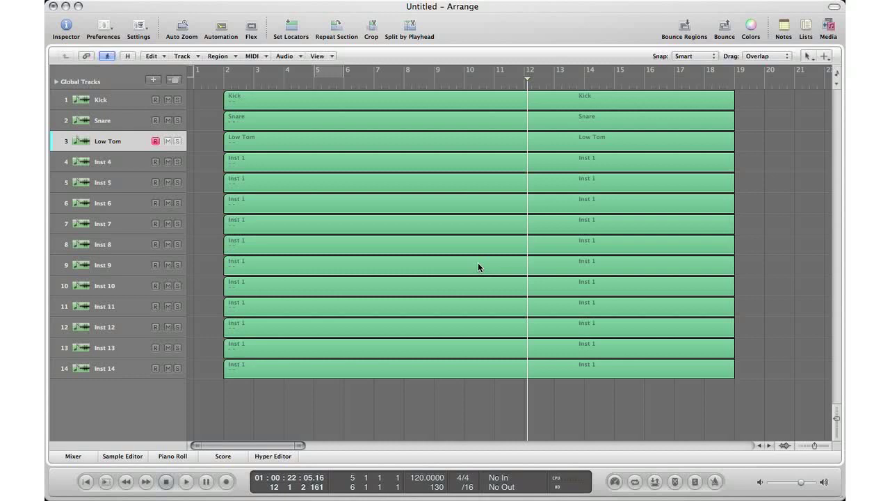
mouse_move(245, 221)
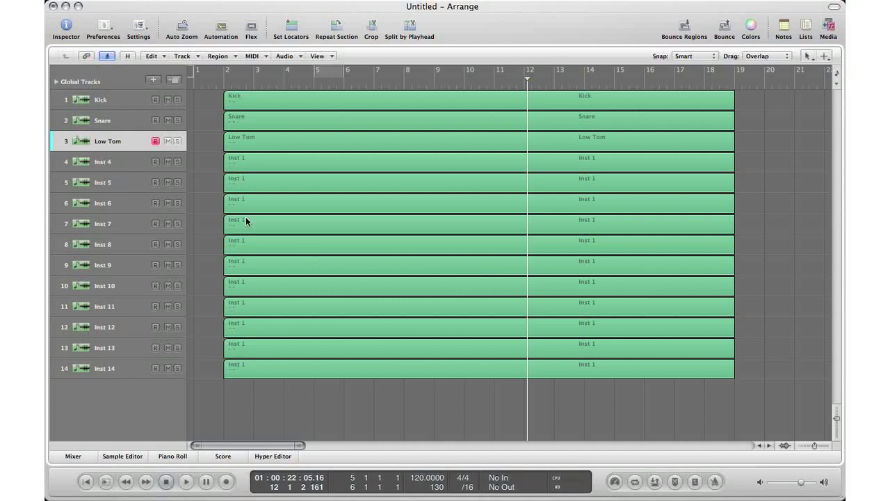
mouse_move(250, 198)
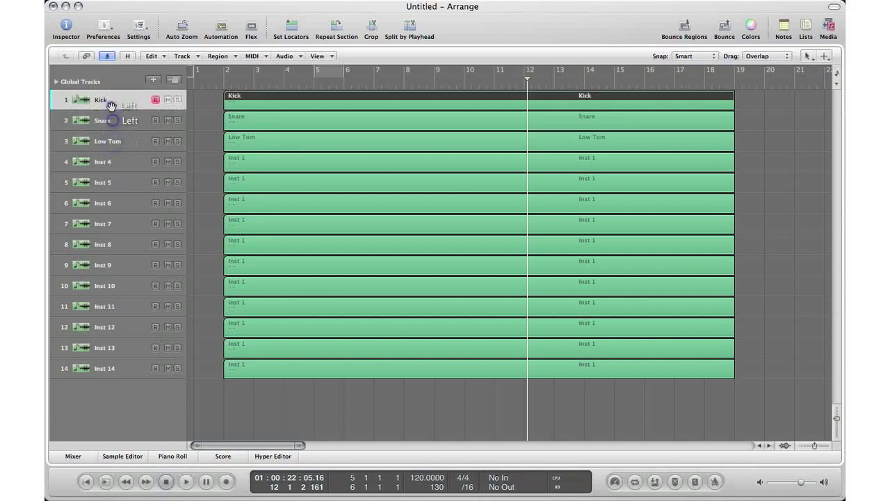
Select the Kick, Snare and Low Tom regions and colour them purple.
left_click(111, 141)
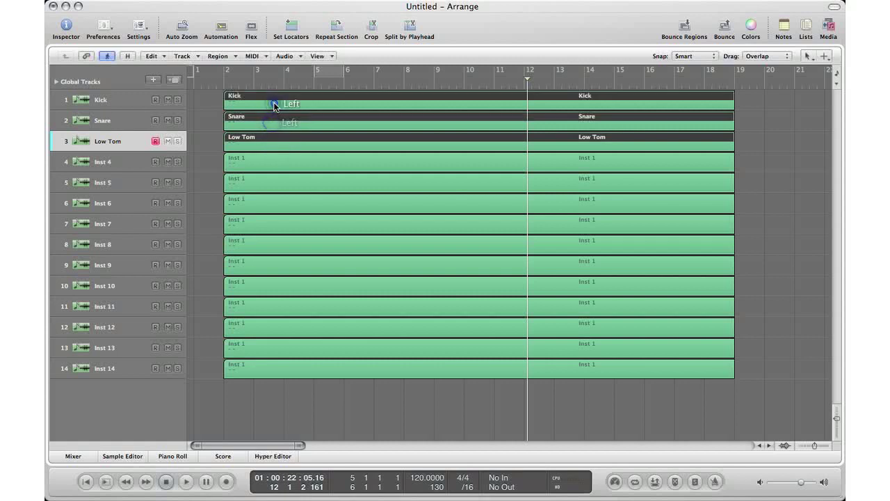
mouse_move(293, 123)
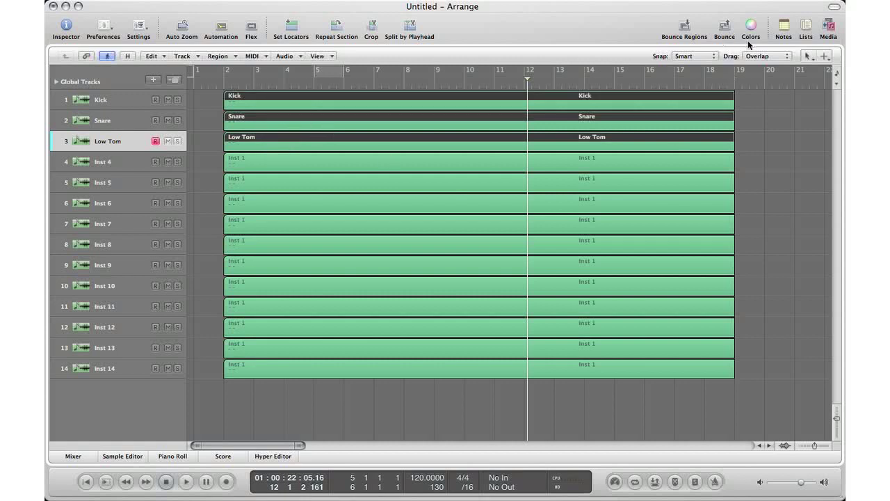
left_click(751, 24)
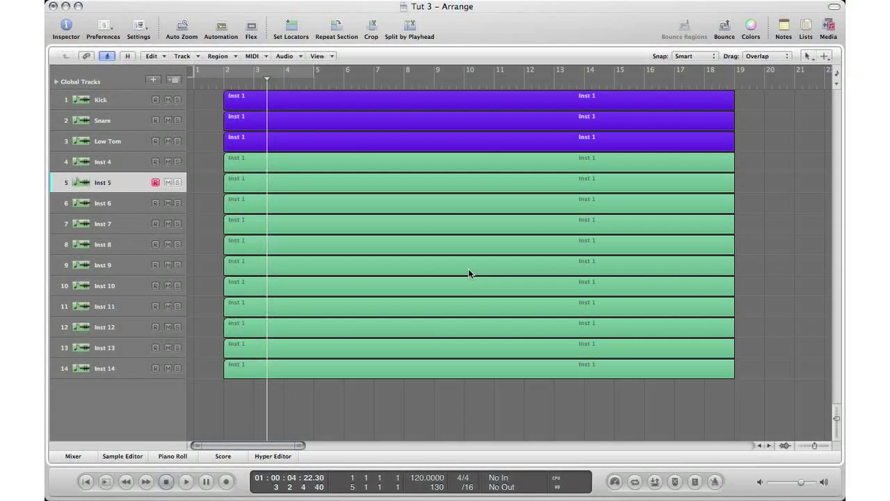
Rename tracks 4, 5 and 6 to Cellos, Violins and Violas, tabbing between names.
left_click(104, 162)
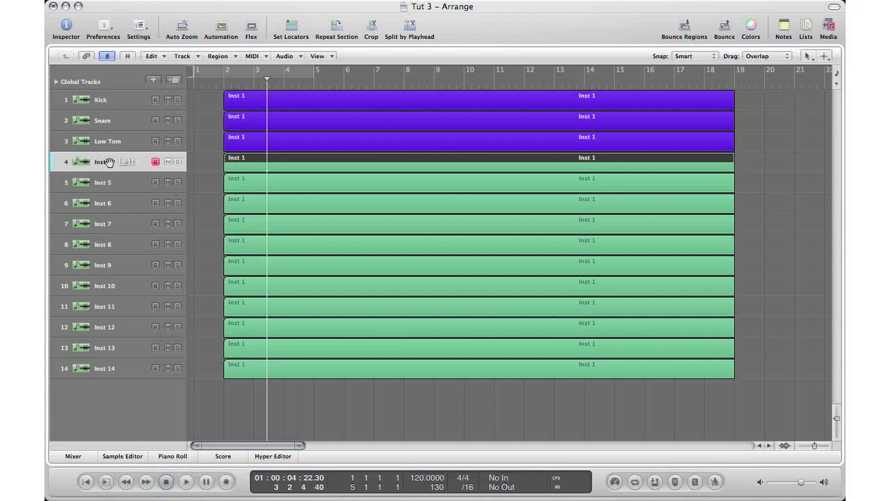
double_click(102, 162)
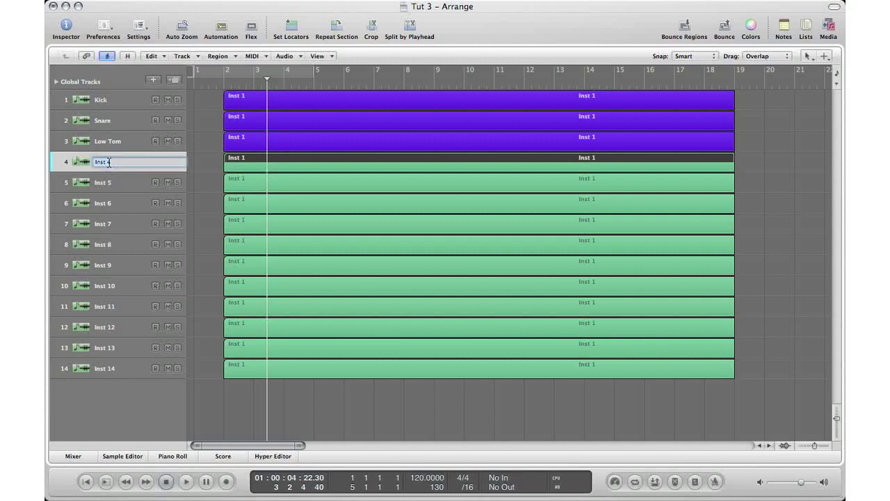
type("Cello")
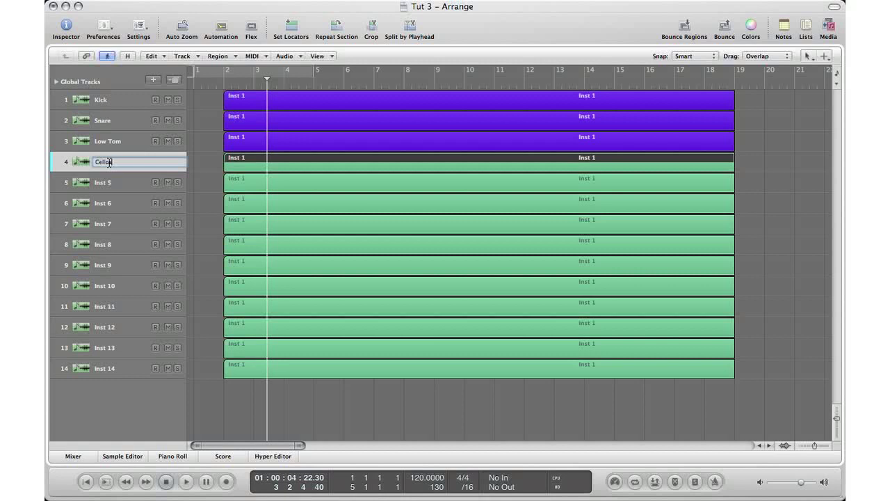
key("tab")
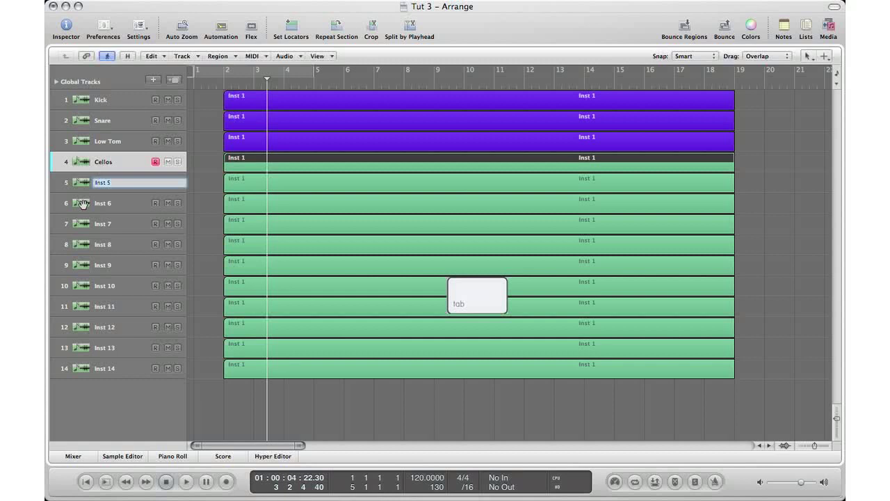
type("Violins")
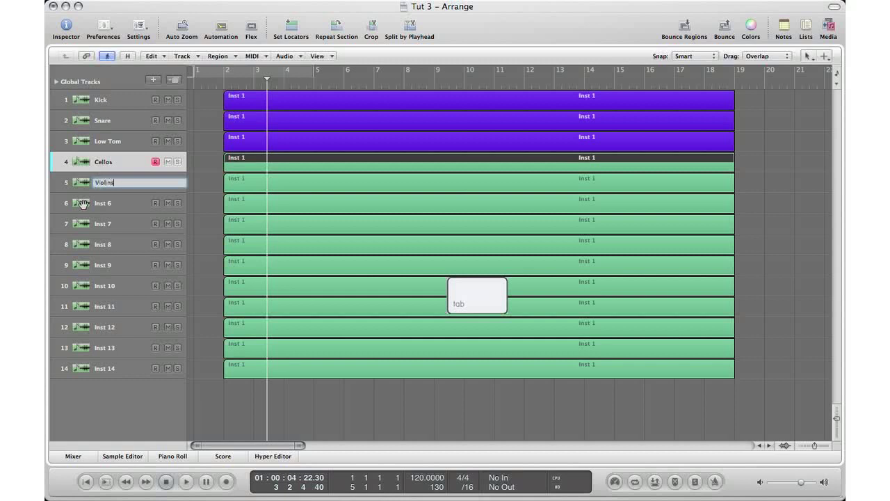
type("vl")
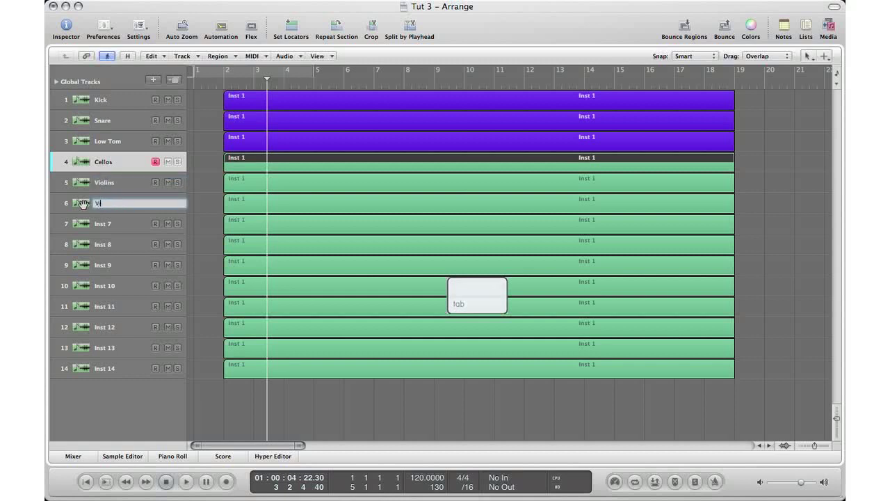
type("Violas")
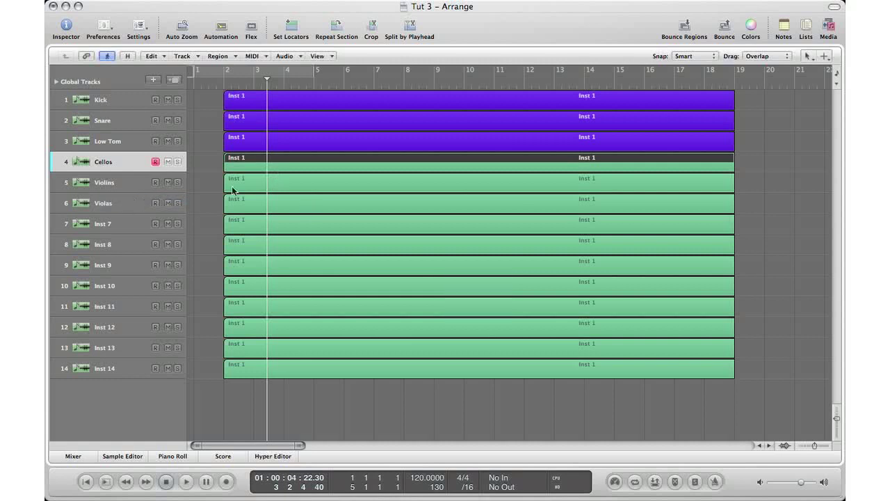
mouse_move(244, 219)
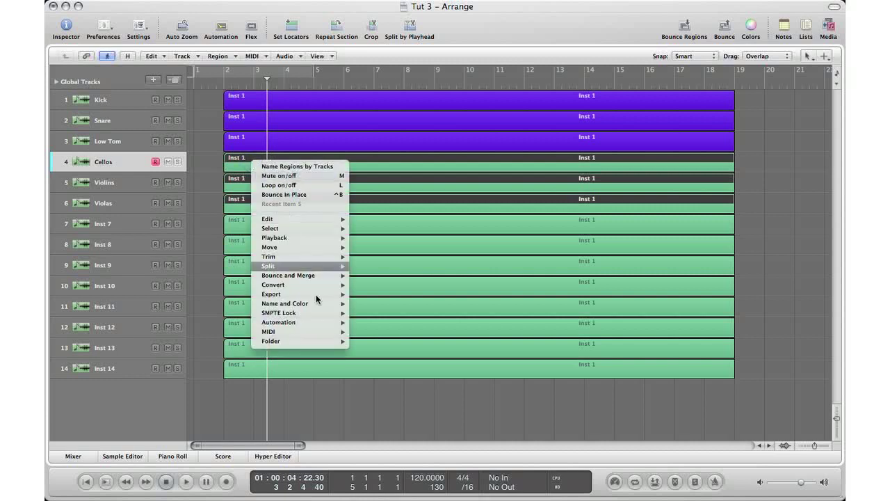
mouse_move(285, 303)
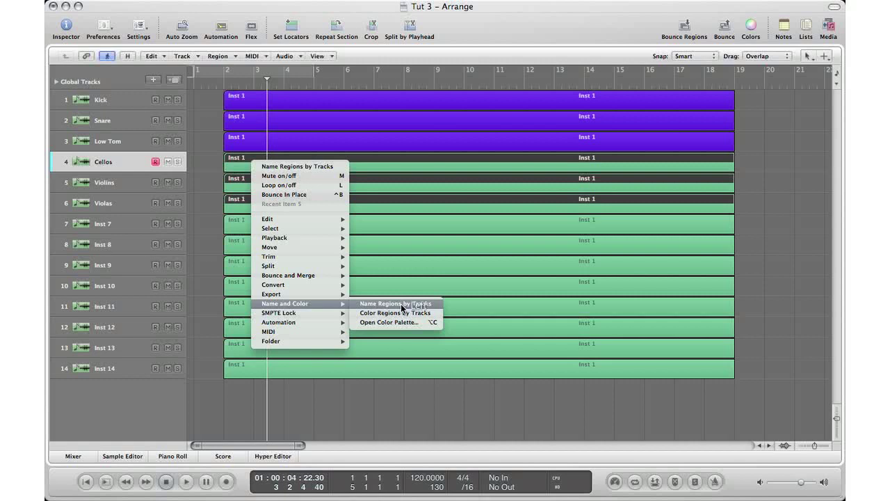
Name the Cellos, Violins and Violas regions after their tracks and colour them orange.
left_click(394, 303)
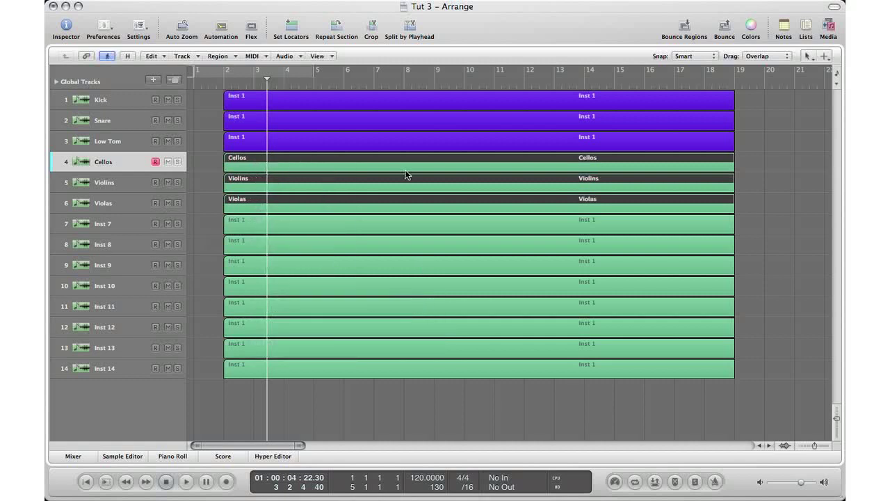
left_click(750, 23)
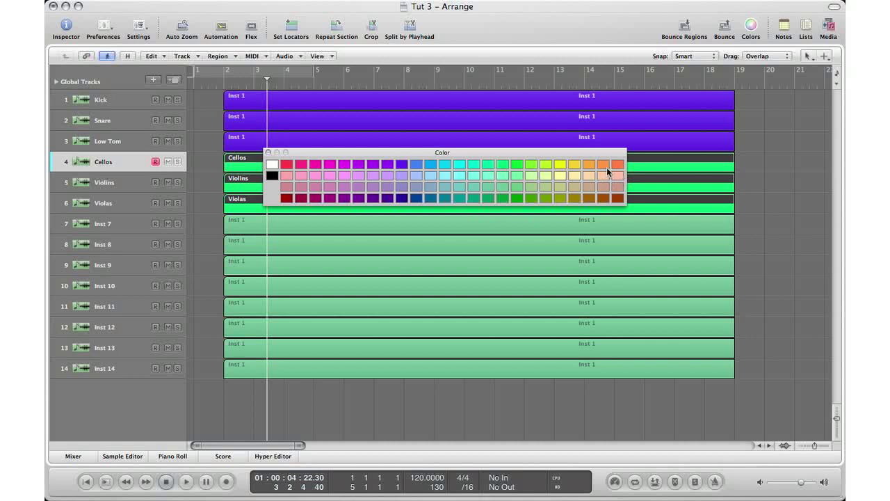
left_click(614, 164)
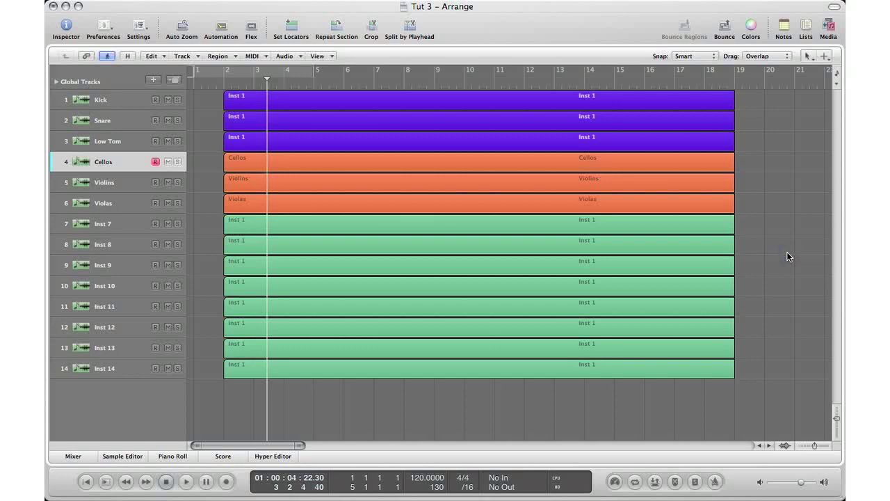
left_click(326, 78)
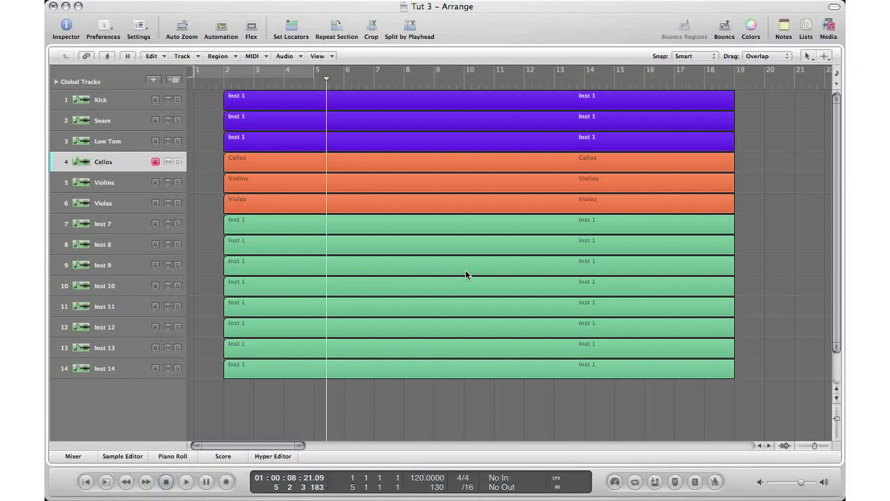
mouse_move(63, 99)
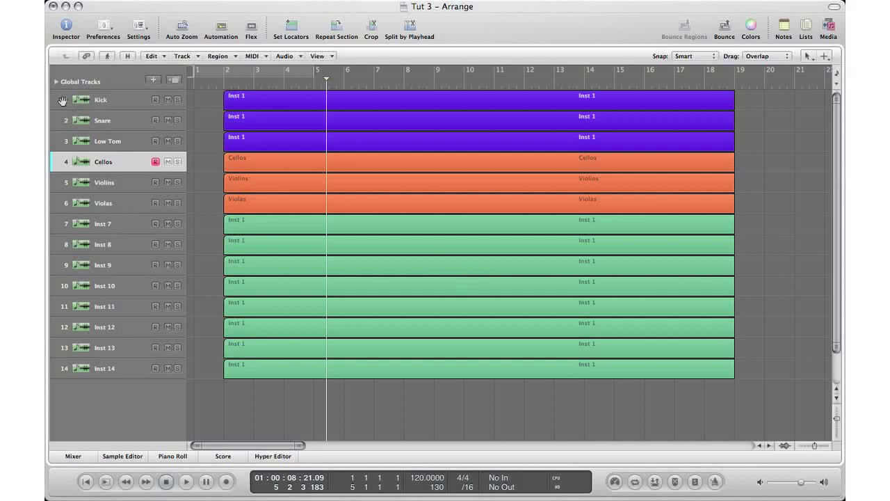
mouse_move(55, 84)
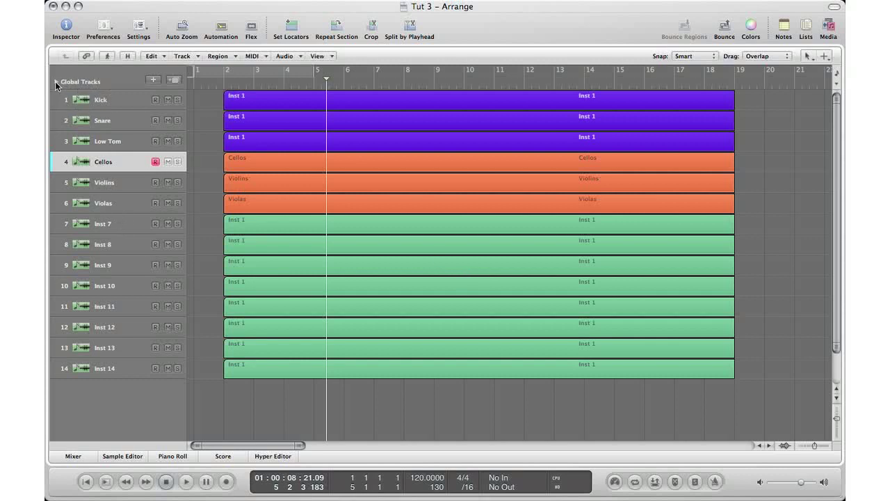
Show the global tracks and enable the Marker track through Configure Global Tracks.
left_click(57, 82)
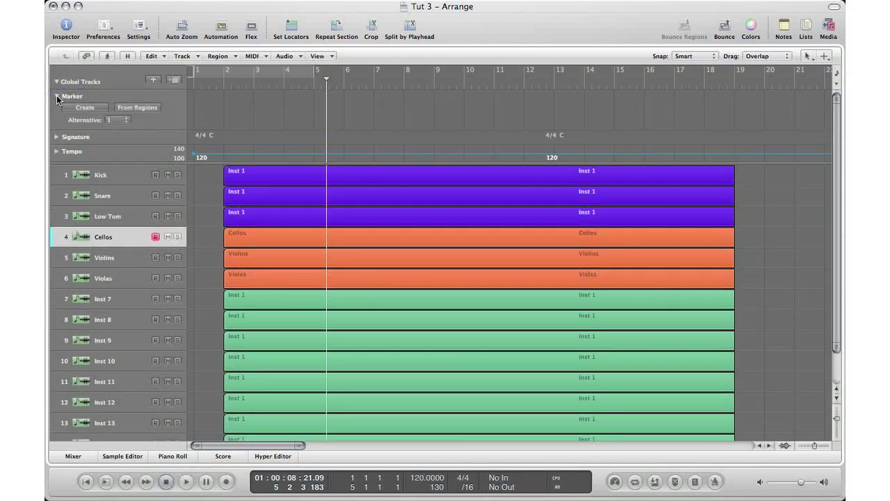
mouse_move(120, 84)
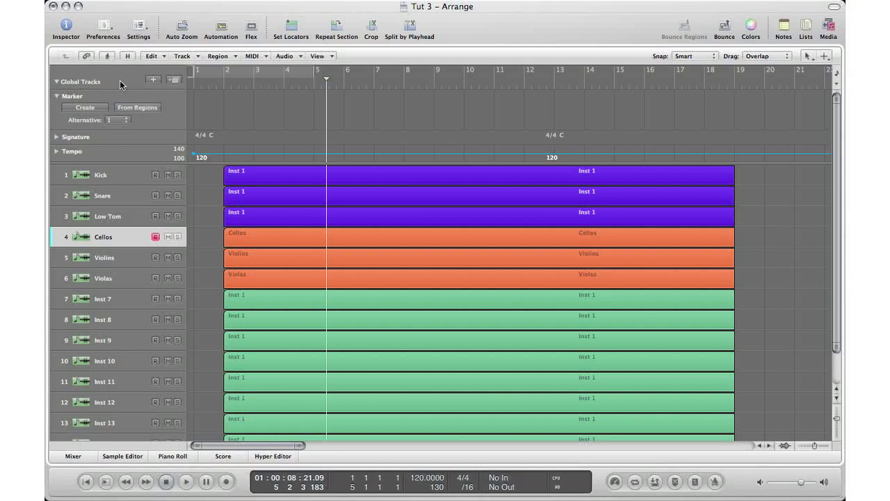
left_click(120, 82)
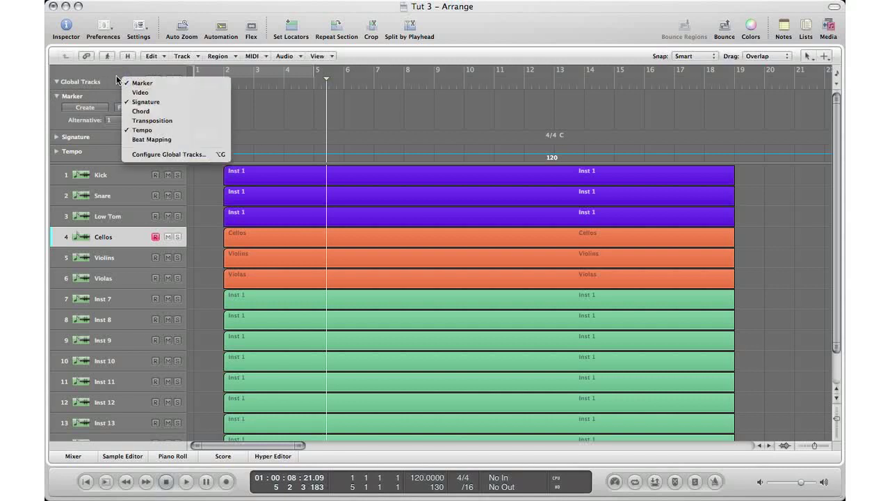
mouse_move(128, 82)
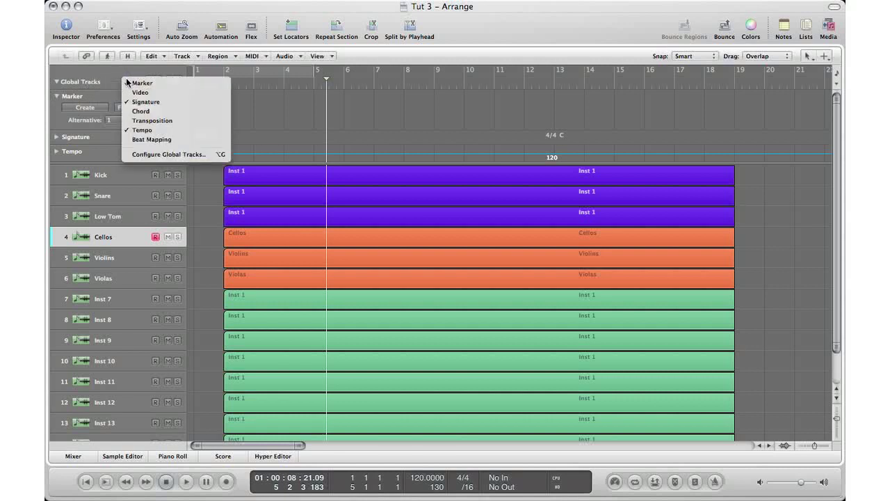
left_click(169, 154)
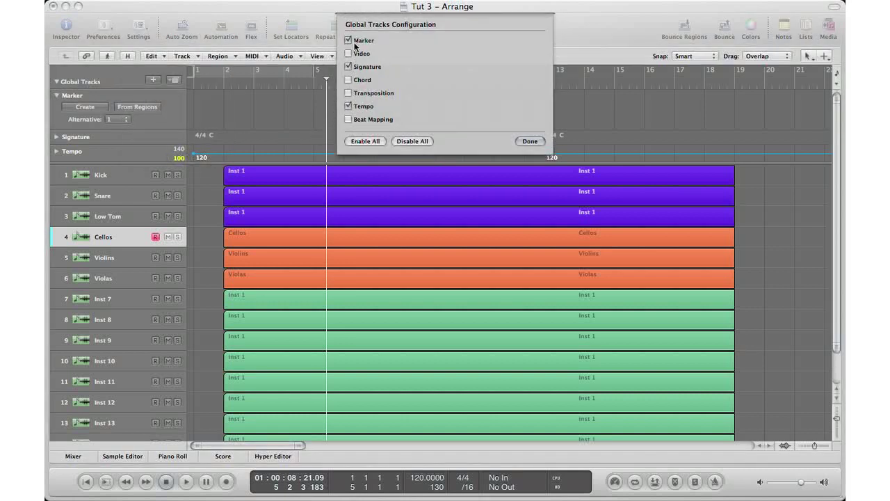
left_click(347, 40)
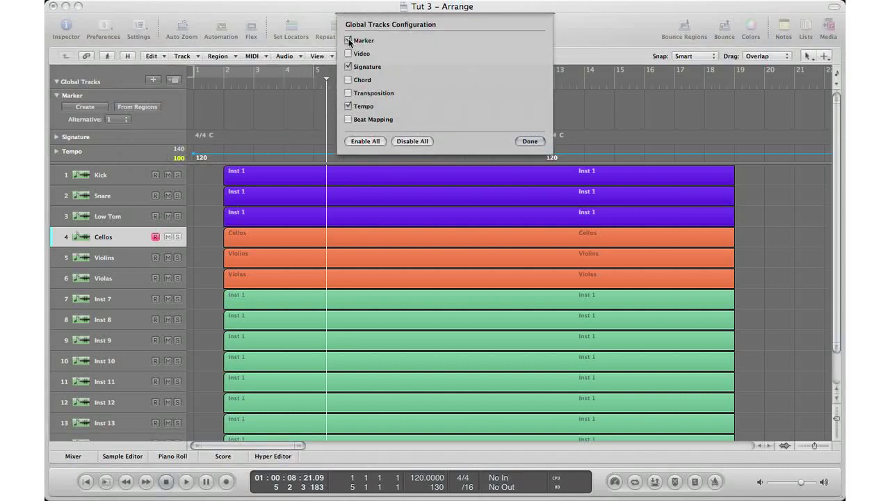
left_click(530, 141)
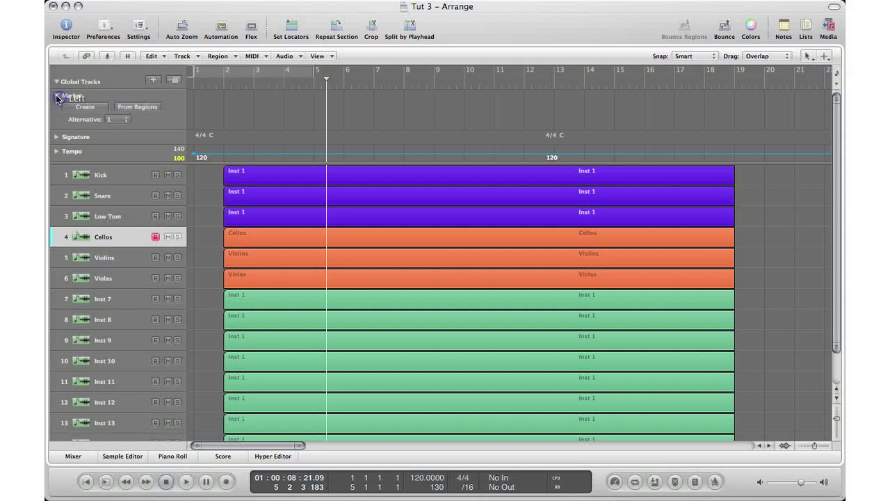
mouse_move(102, 121)
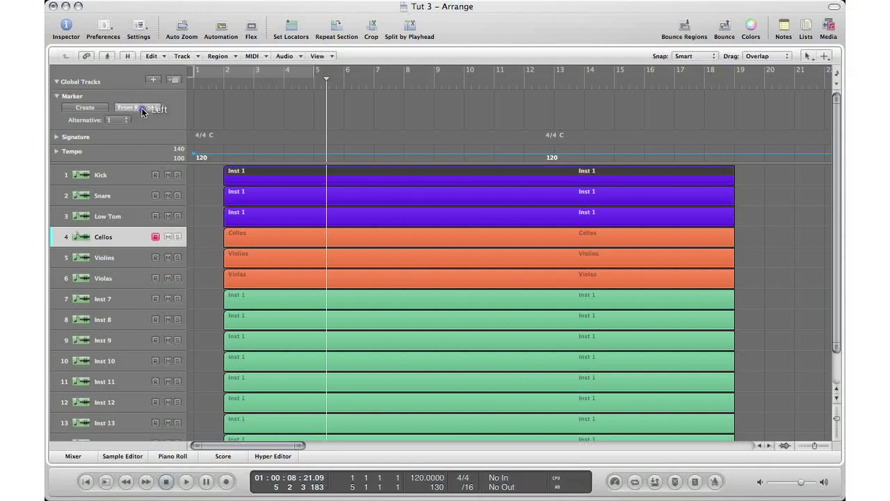
Create a marker at the song start and trim it to about one bar.
left_click(137, 107)
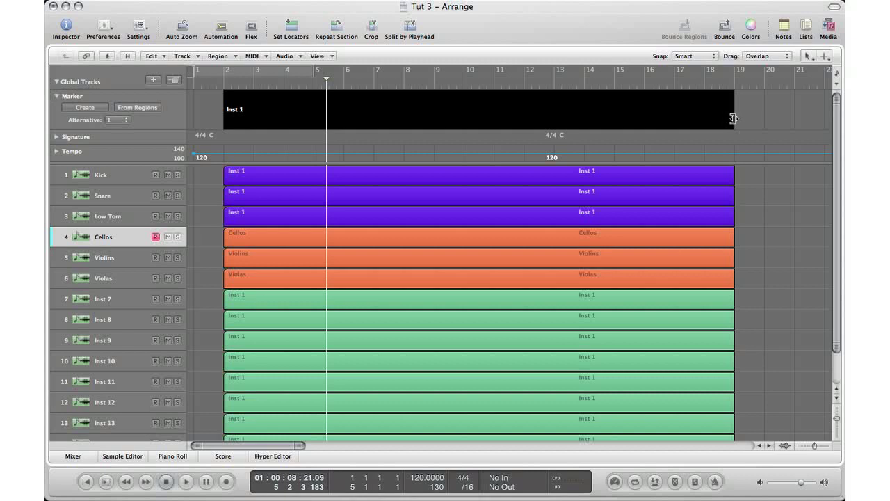
left_click_drag(734, 118, 482, 125)
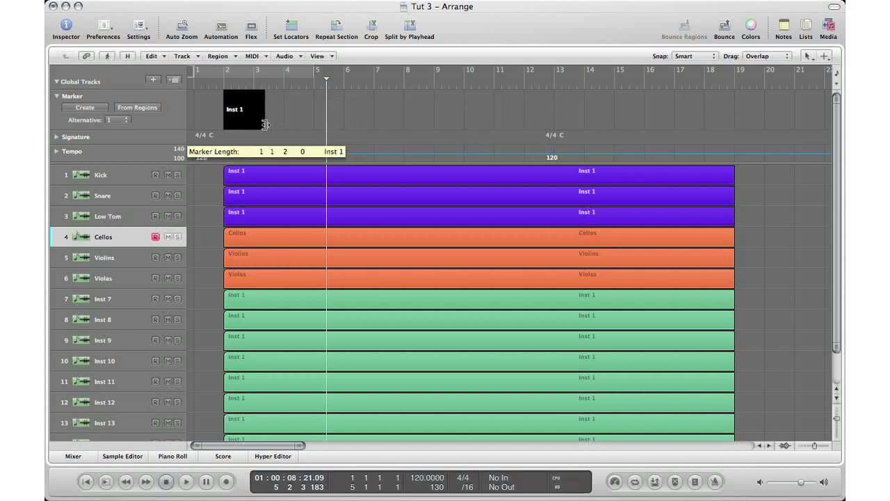
left_click_drag(264, 125, 257, 126)
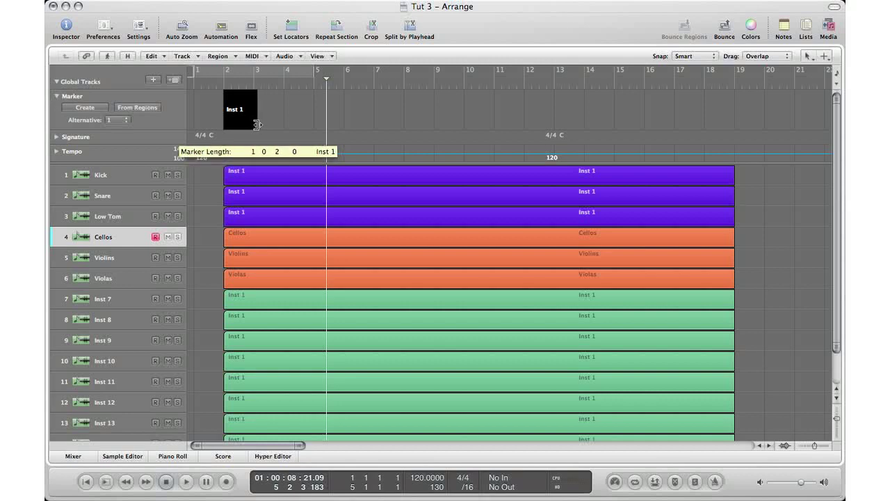
left_click_drag(256, 125, 256, 120)
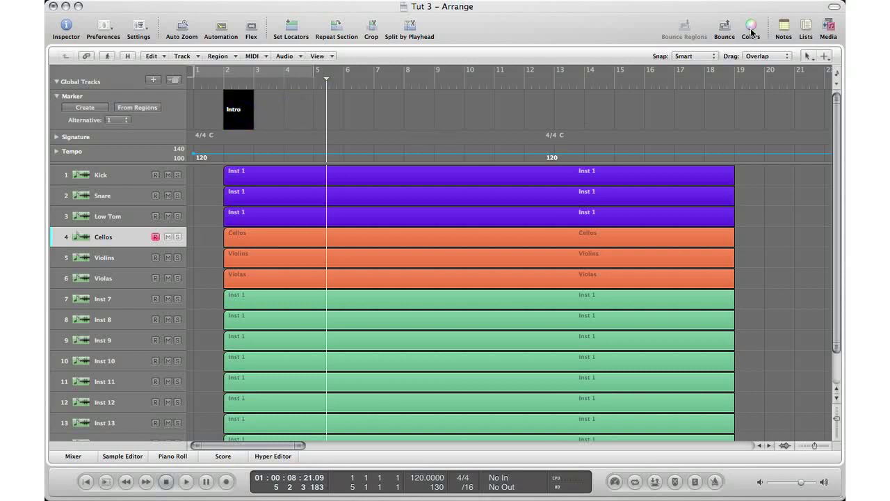
Colour the Intro marker pink and add a second marker right after it.
left_click(749, 24)
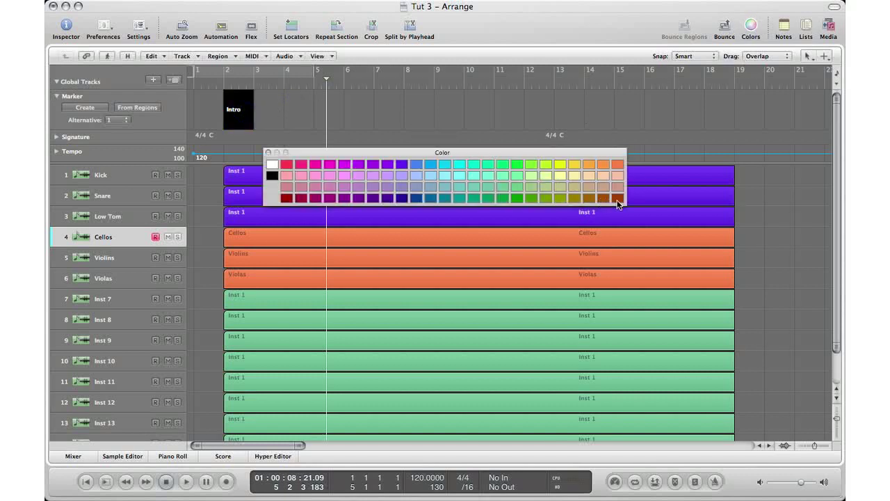
mouse_move(268, 155)
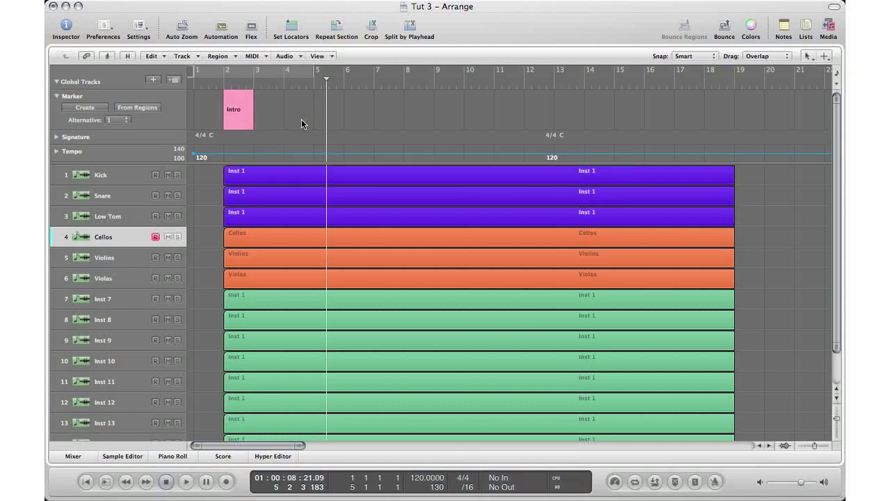
mouse_move(274, 124)
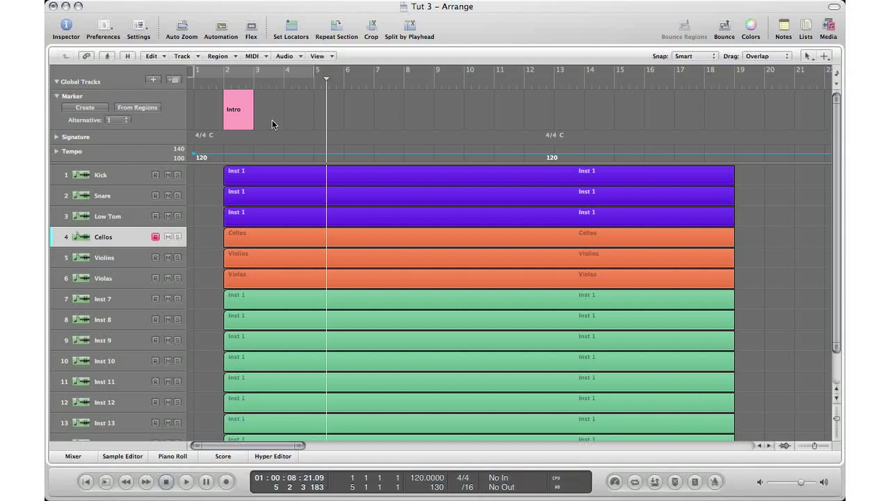
left_click(236, 110)
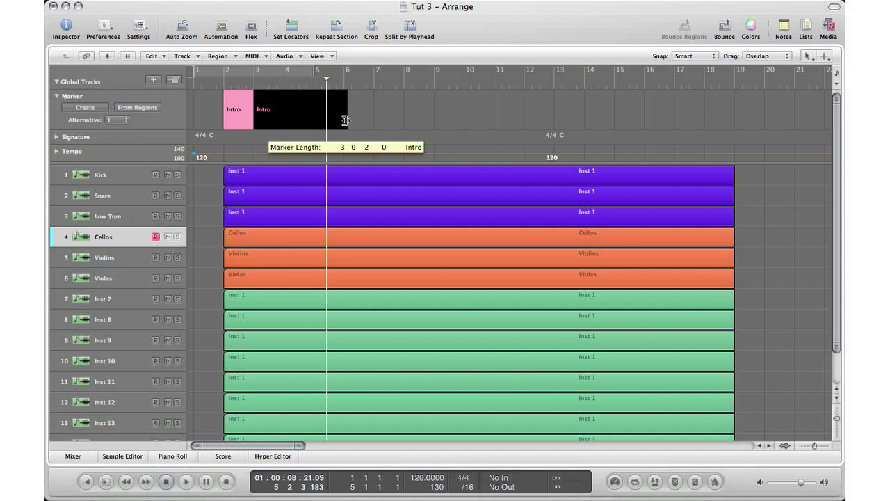
Stretch the second marker to bar 7, name it Verse 1 and colour it purple.
left_click_drag(345, 109, 374, 109)
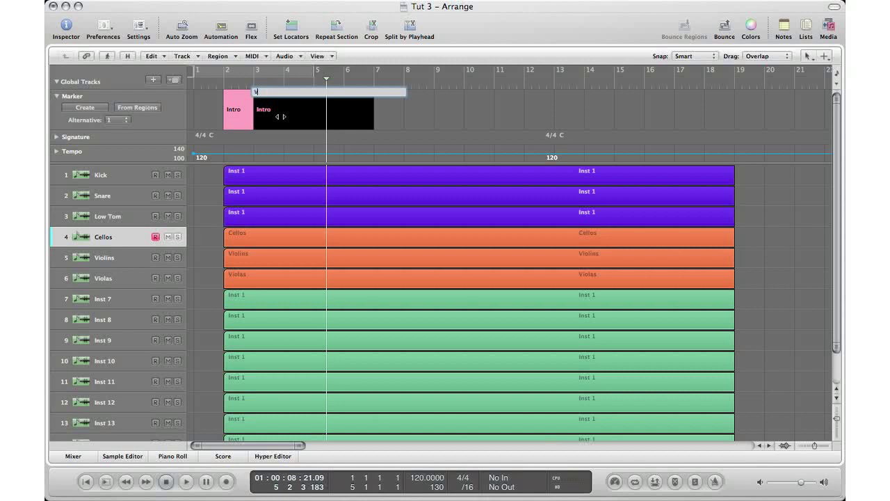
type("Verse 1")
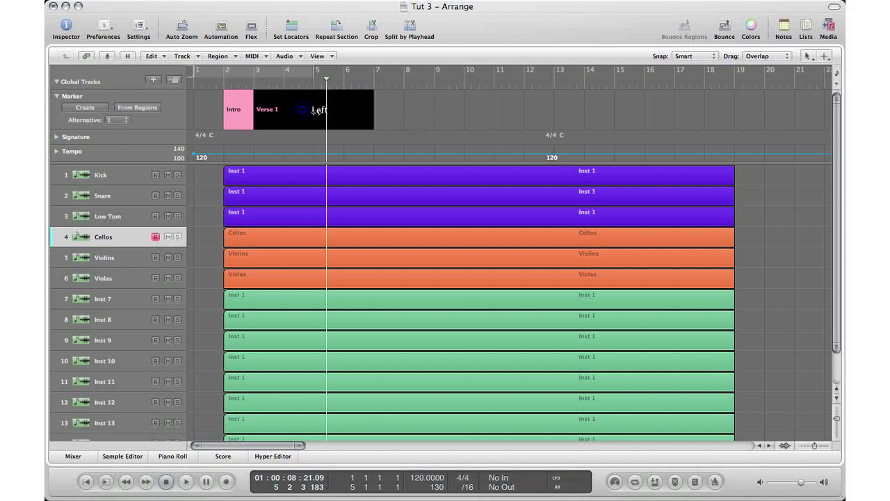
left_click(748, 24)
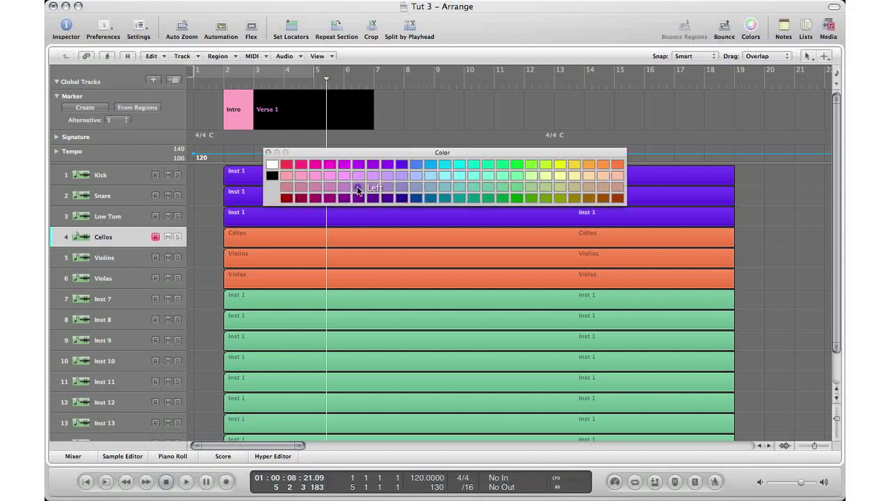
left_click(357, 190)
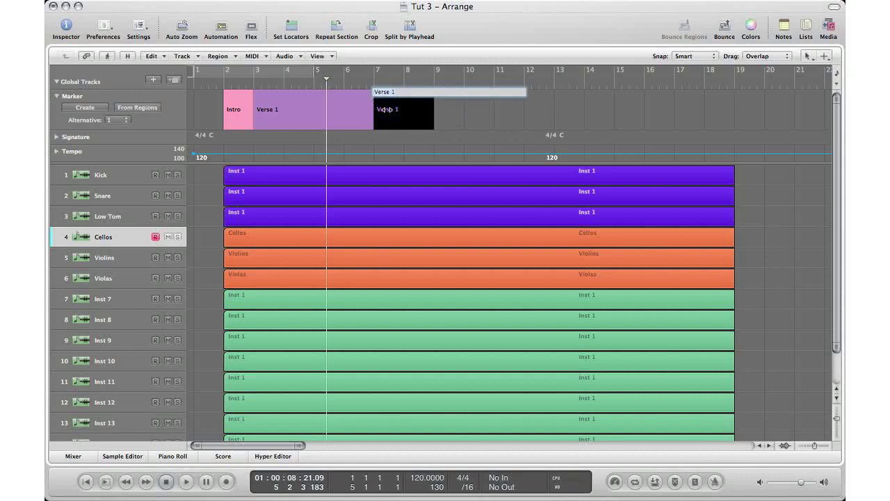
Name the third marker Bridge 1 and colour it hot pink.
type("Brid")
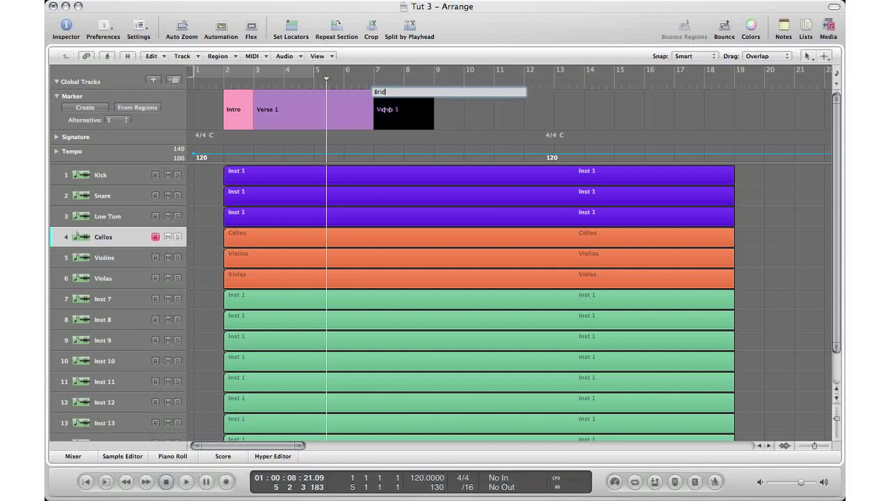
key("Return")
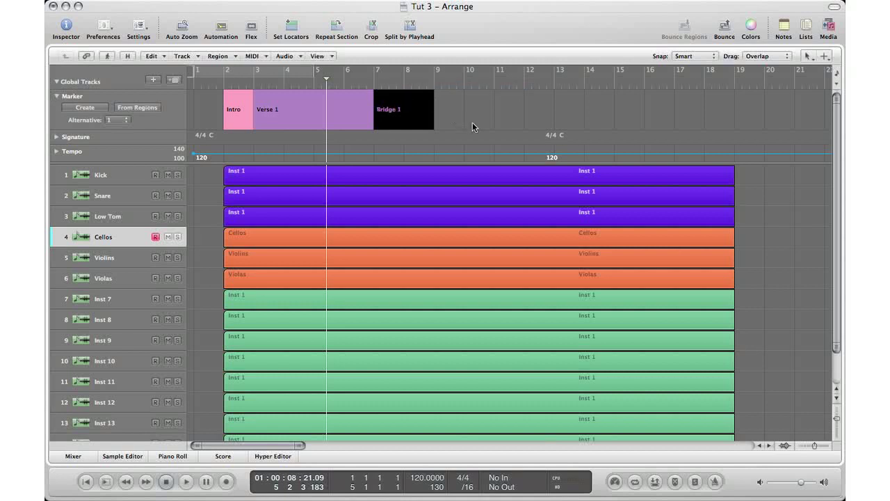
mouse_move(748, 64)
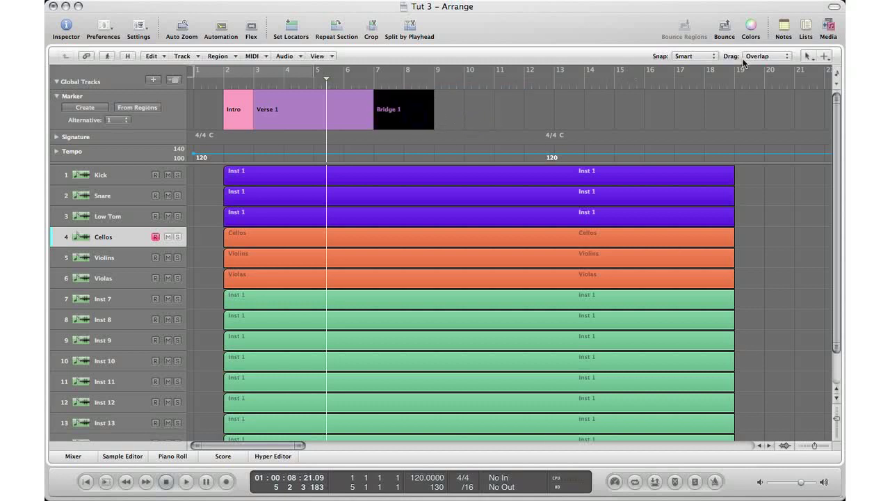
left_click(748, 23)
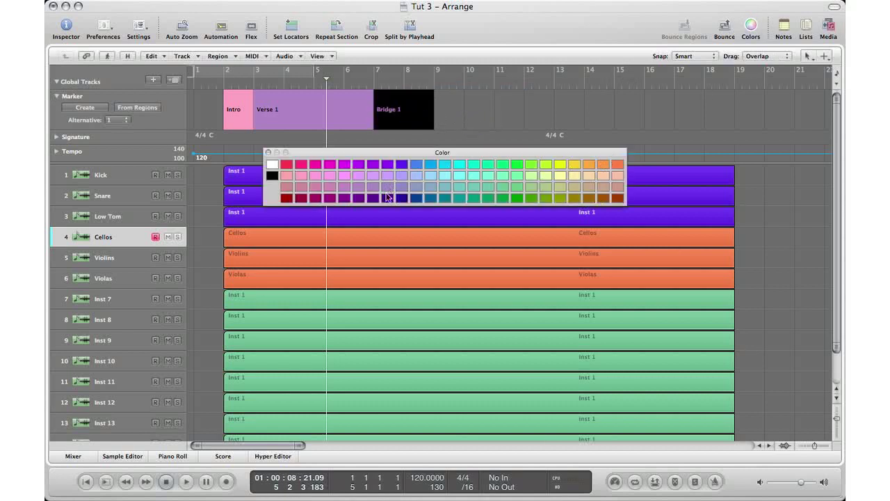
left_click(328, 165)
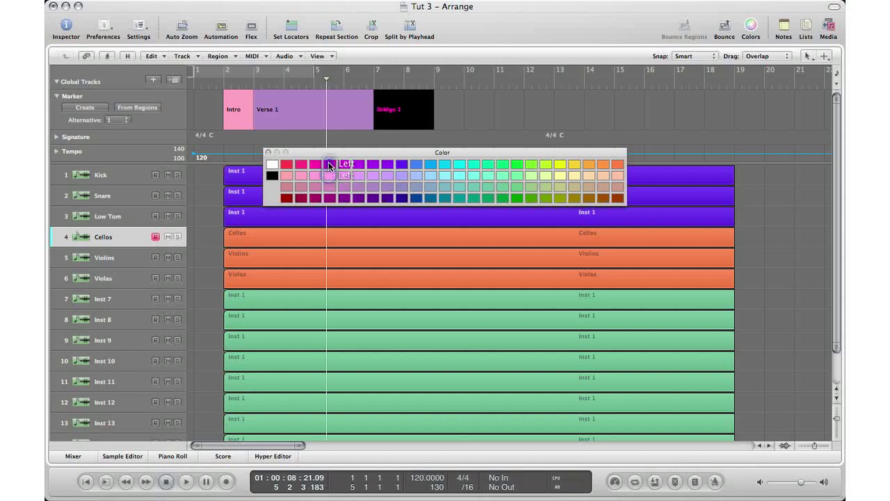
left_click(329, 165)
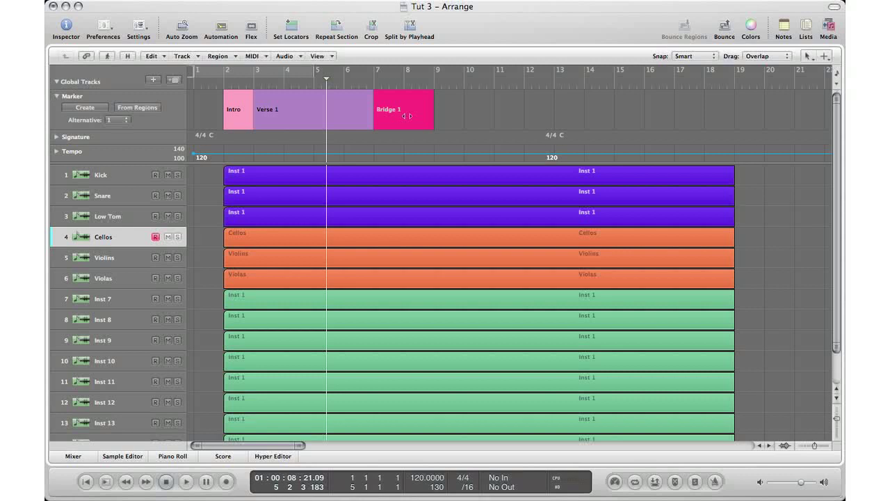
mouse_move(544, 107)
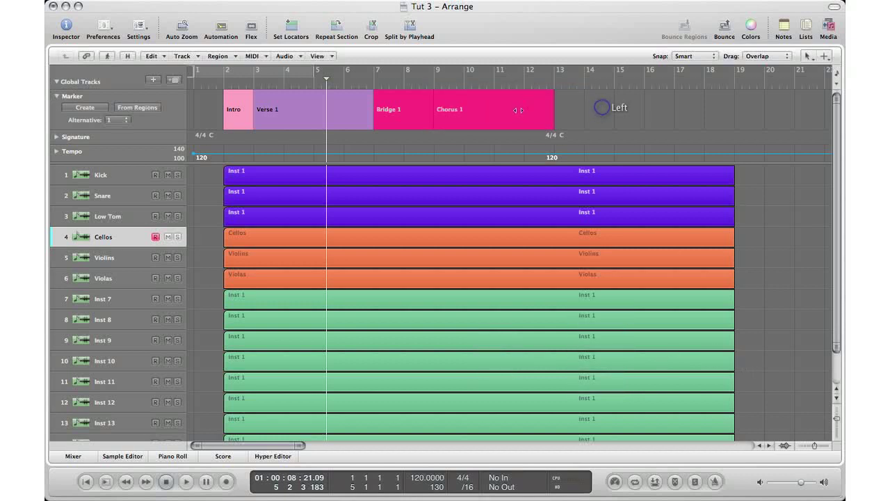
Open the Colors palette to color the bar 9–13 Chorus 1 marker orange.
left_click(747, 24)
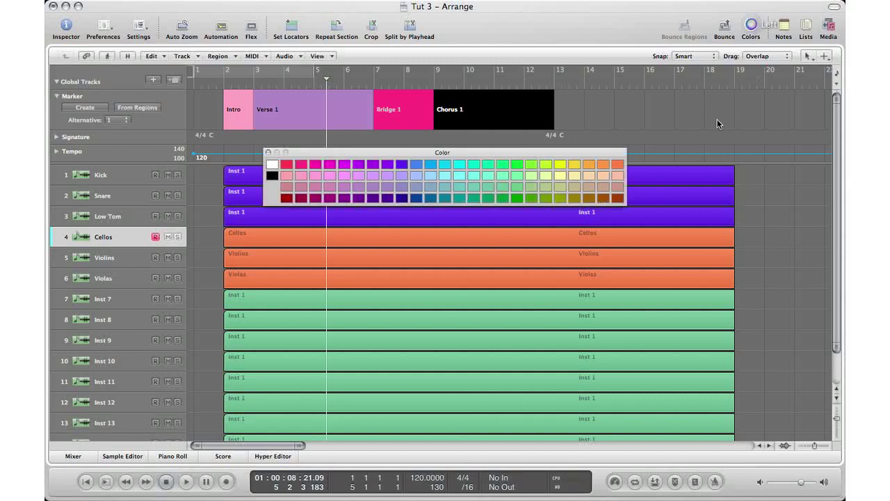
mouse_move(543, 186)
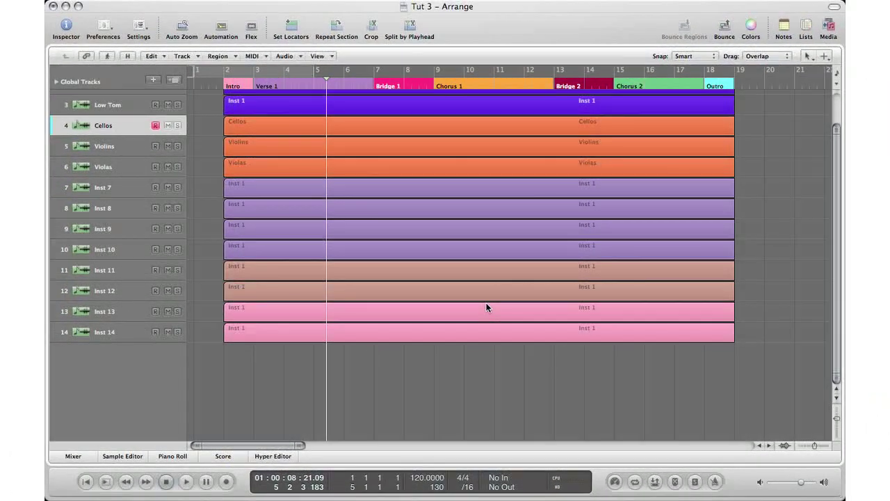
mouse_move(837, 211)
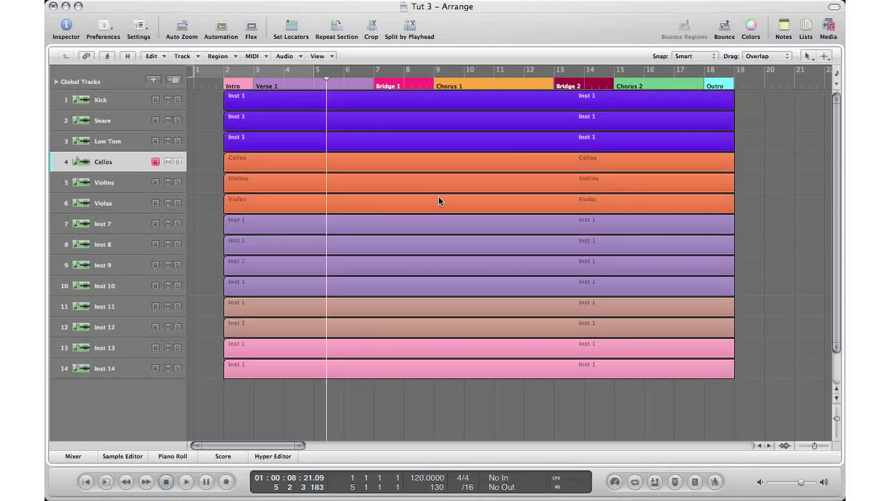
mouse_move(165, 127)
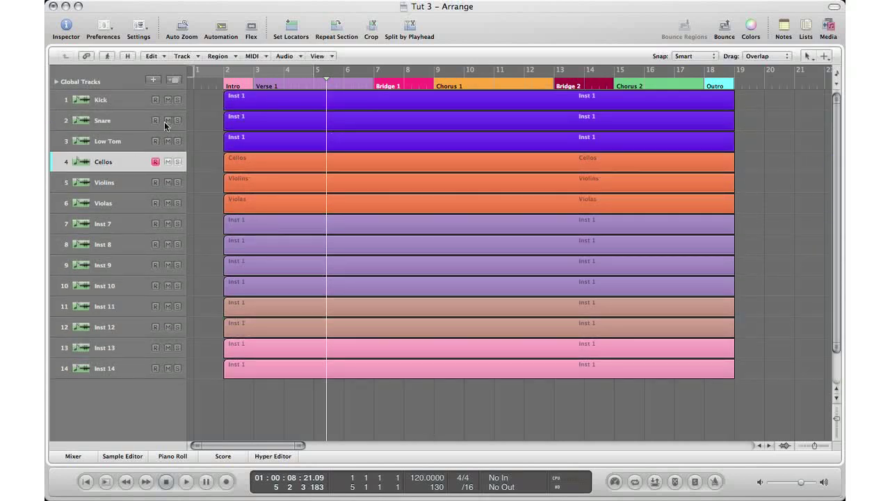
mouse_move(304, 88)
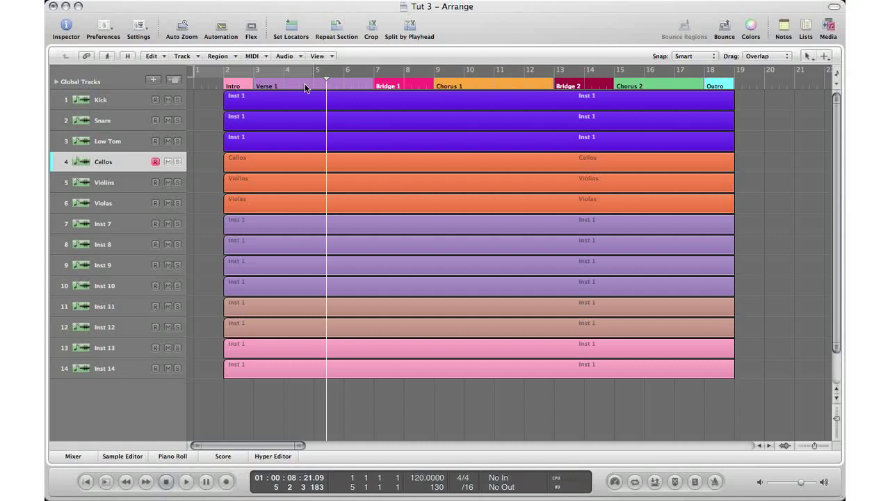
mouse_move(229, 99)
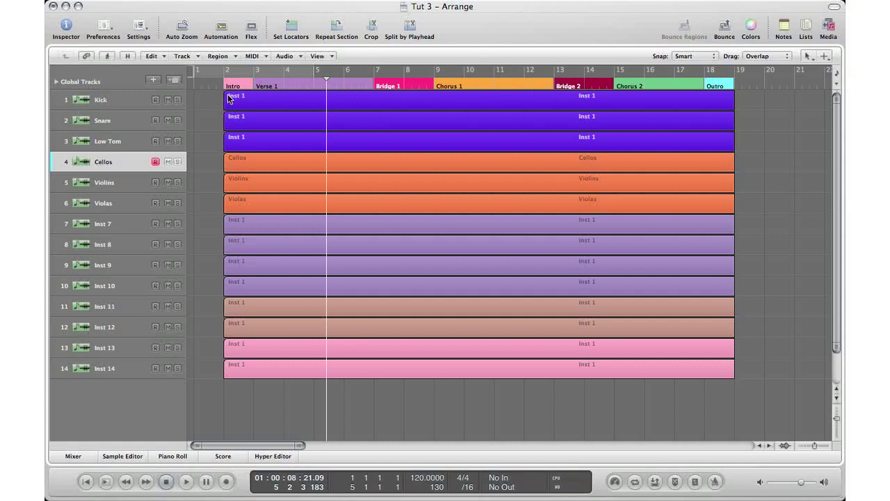
mouse_move(464, 97)
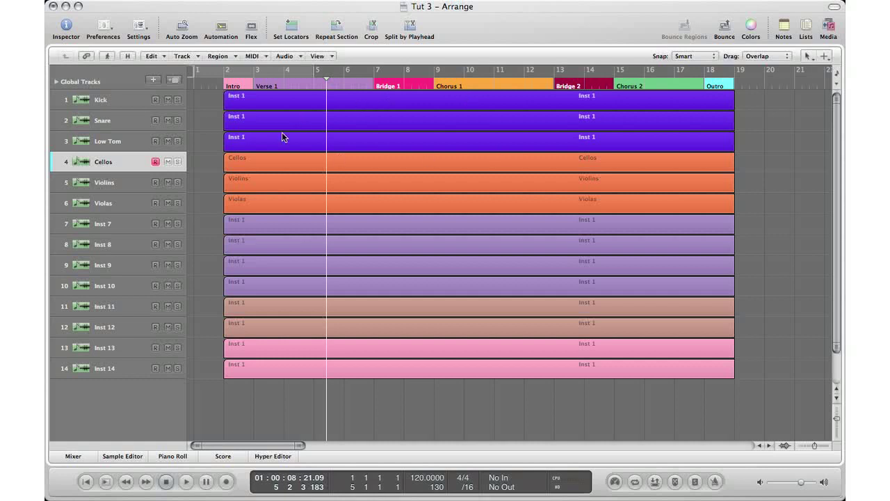
mouse_move(288, 190)
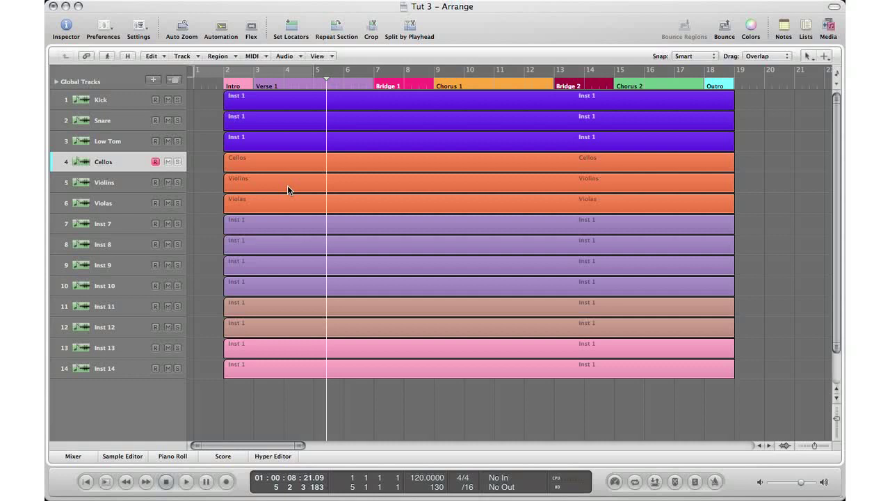
mouse_move(413, 173)
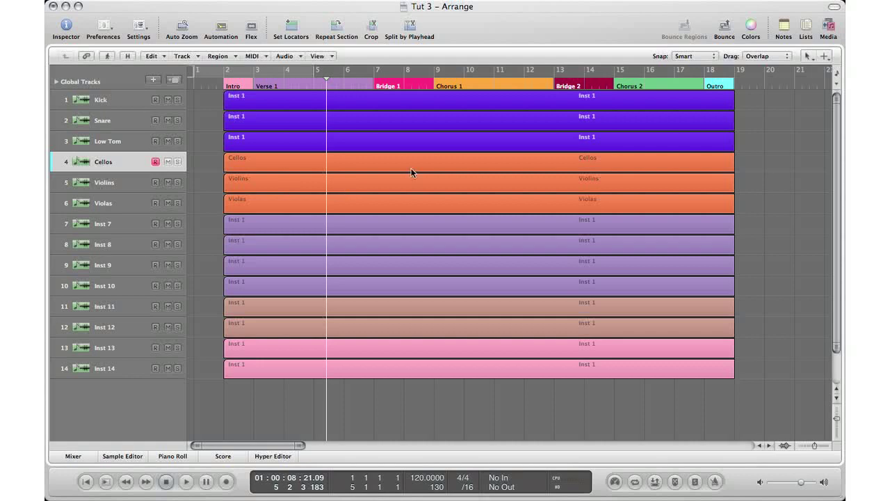